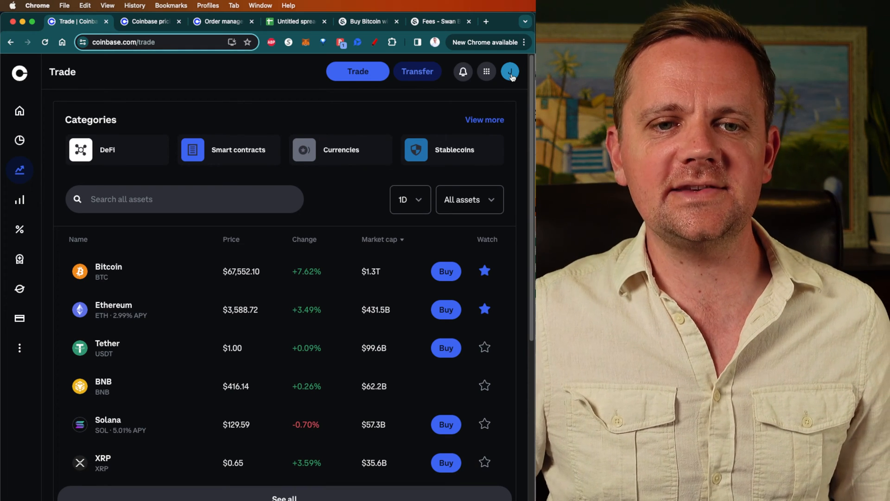
# Preview a $5,000 Bitcoin buy order showing about 0.0722 BTC and the $73.41 Coinbase fee.
pyautogui.click(509, 71)
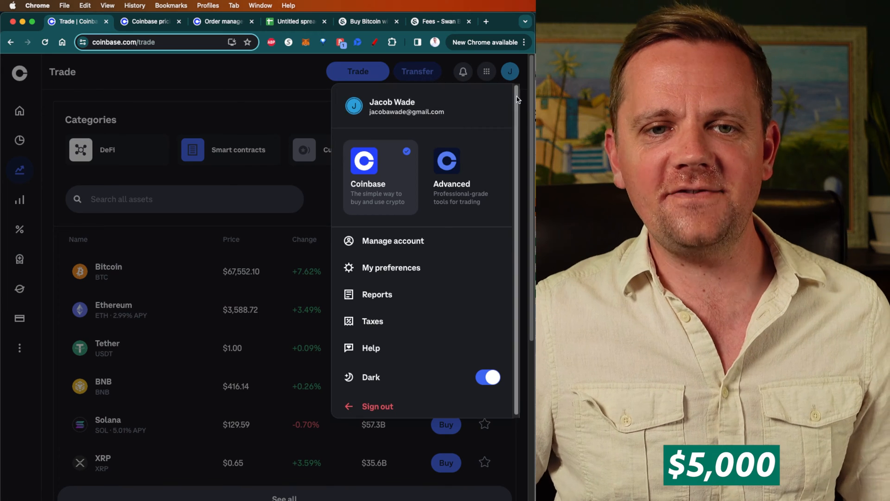
pyautogui.moveTo(267, 123)
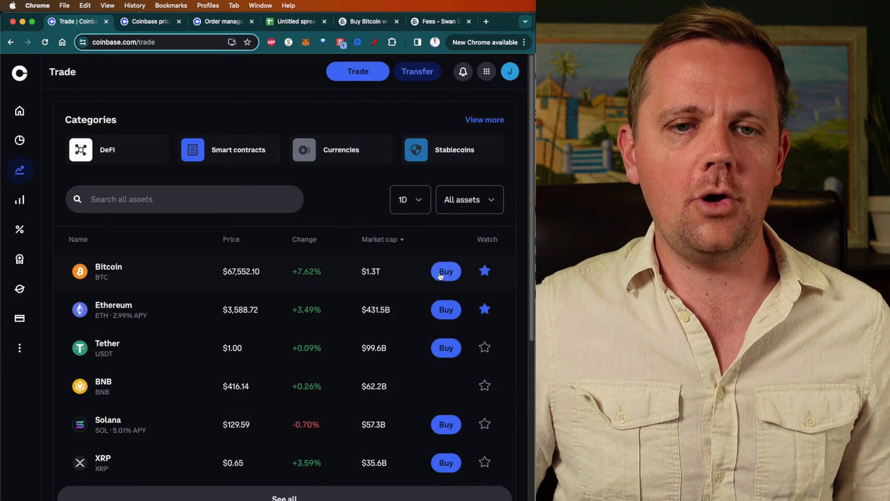
pyautogui.click(446, 272)
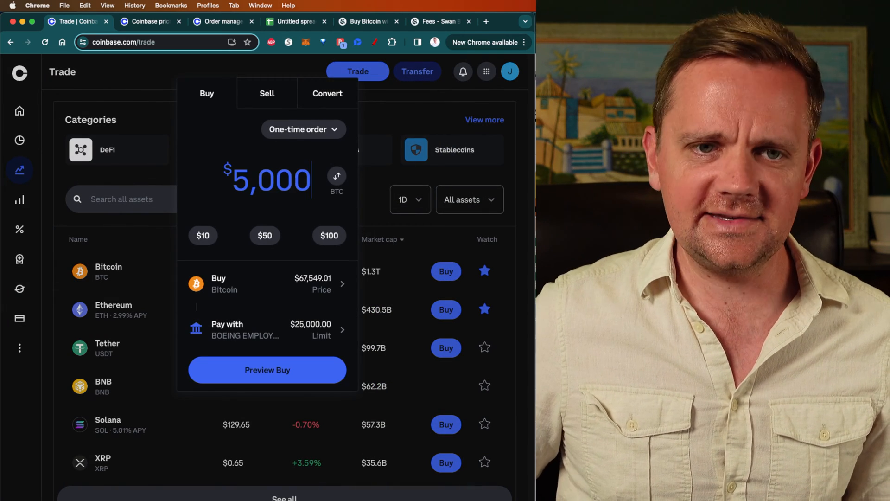
pyautogui.click(267, 369)
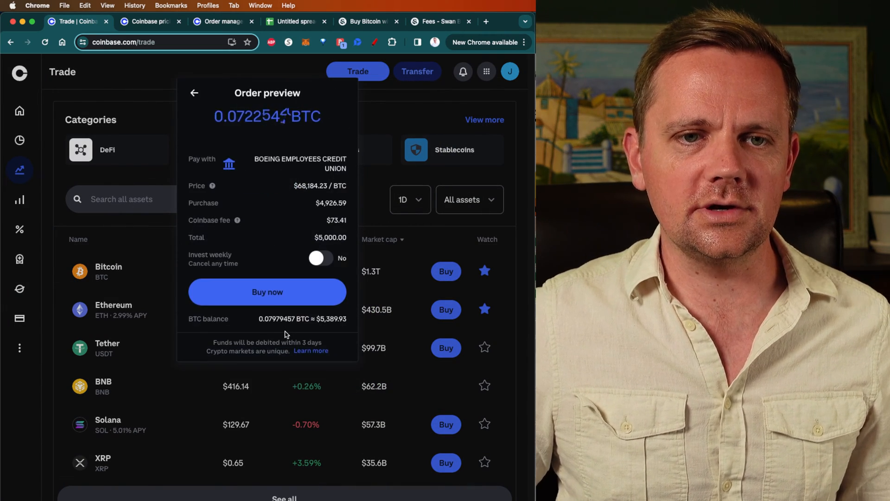